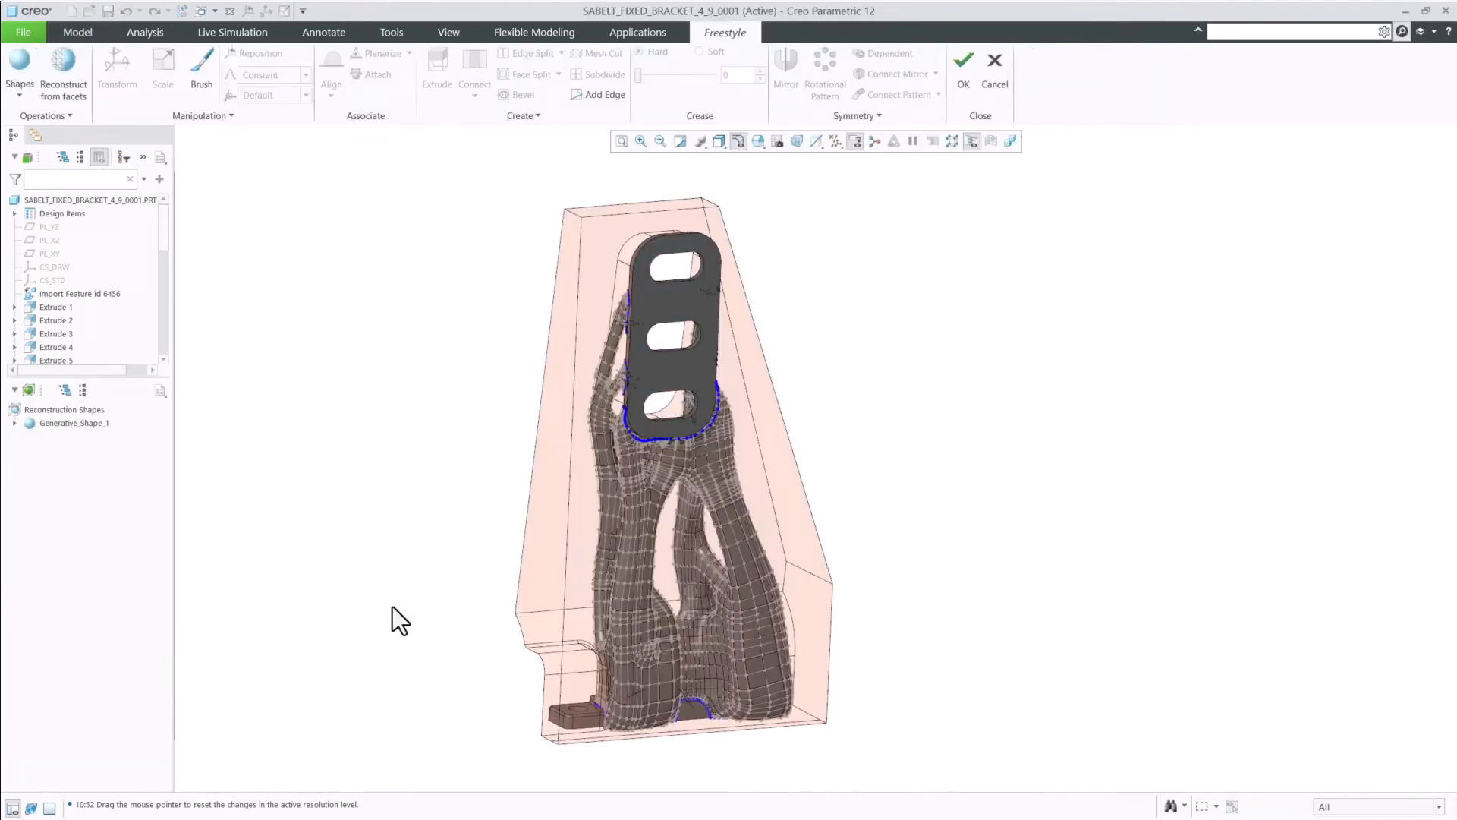
Refine the bracket's upper arm region with a local resolution level 2.
left_click_drag(399, 617, 859, 512)
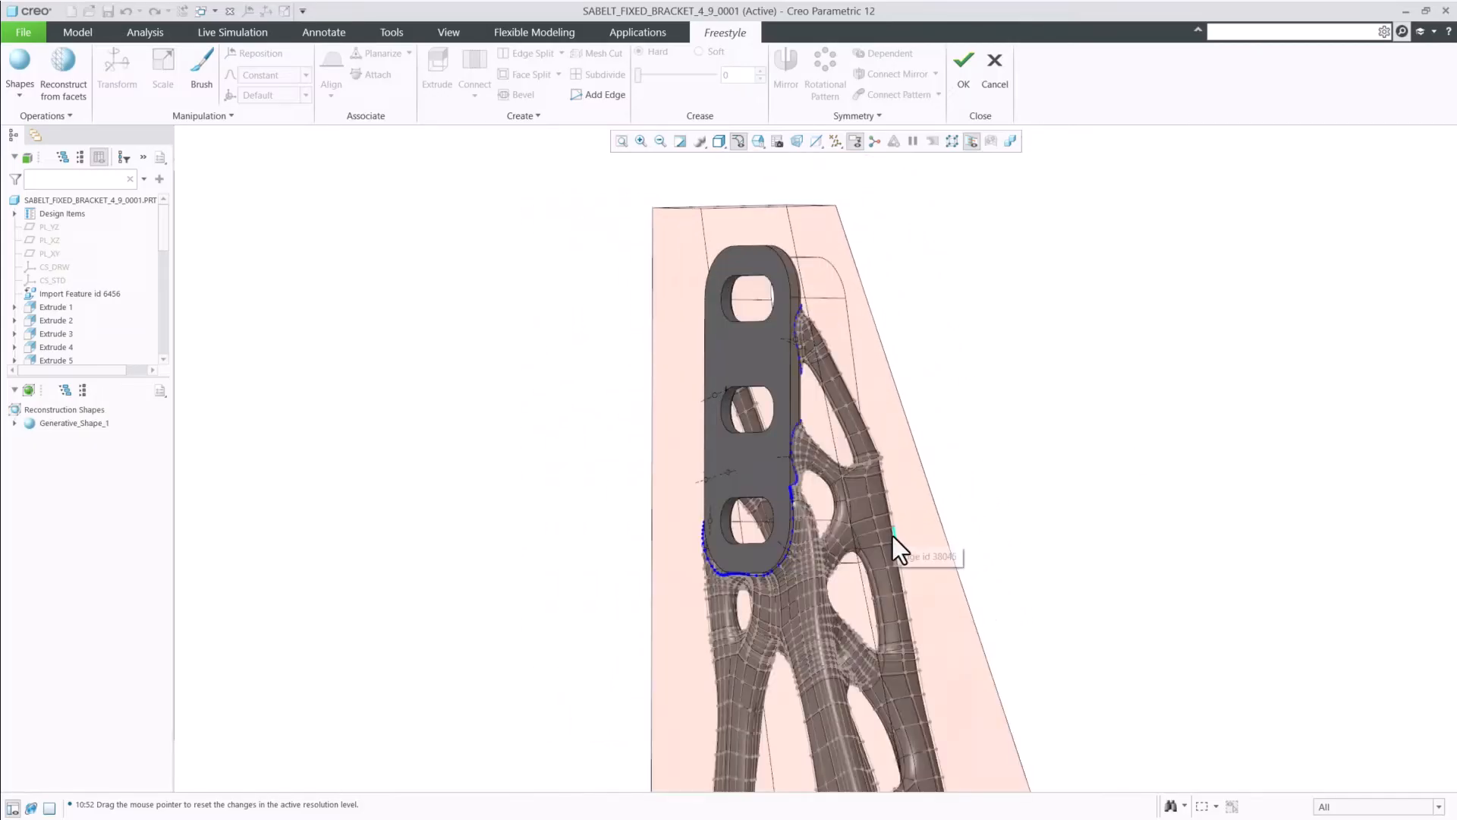
left_click(72, 422)
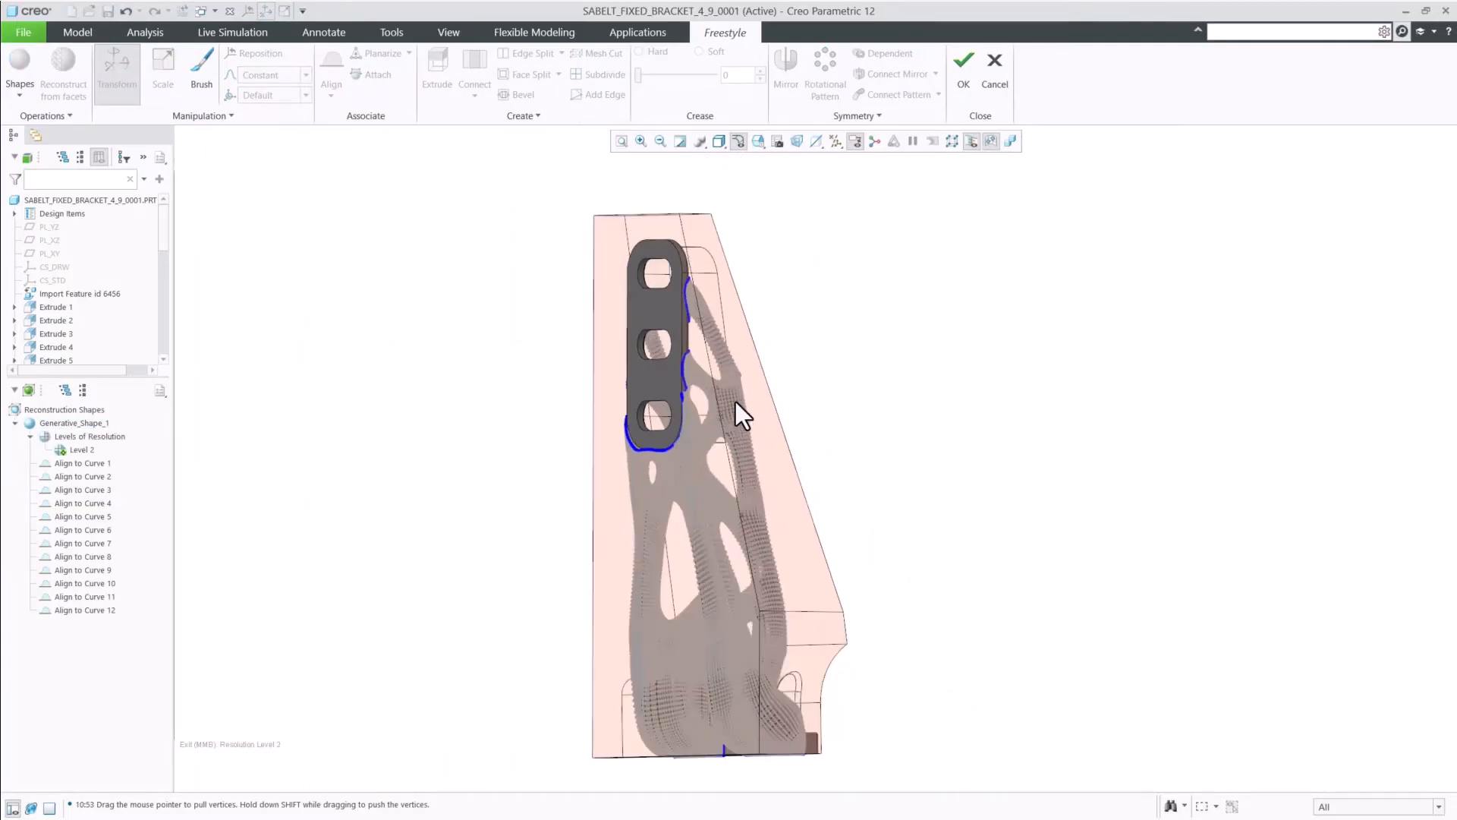
Transform the level-2 control-mesh vertices on the arm beside the top mounting plate, then exit the level.
right_click(64, 422)
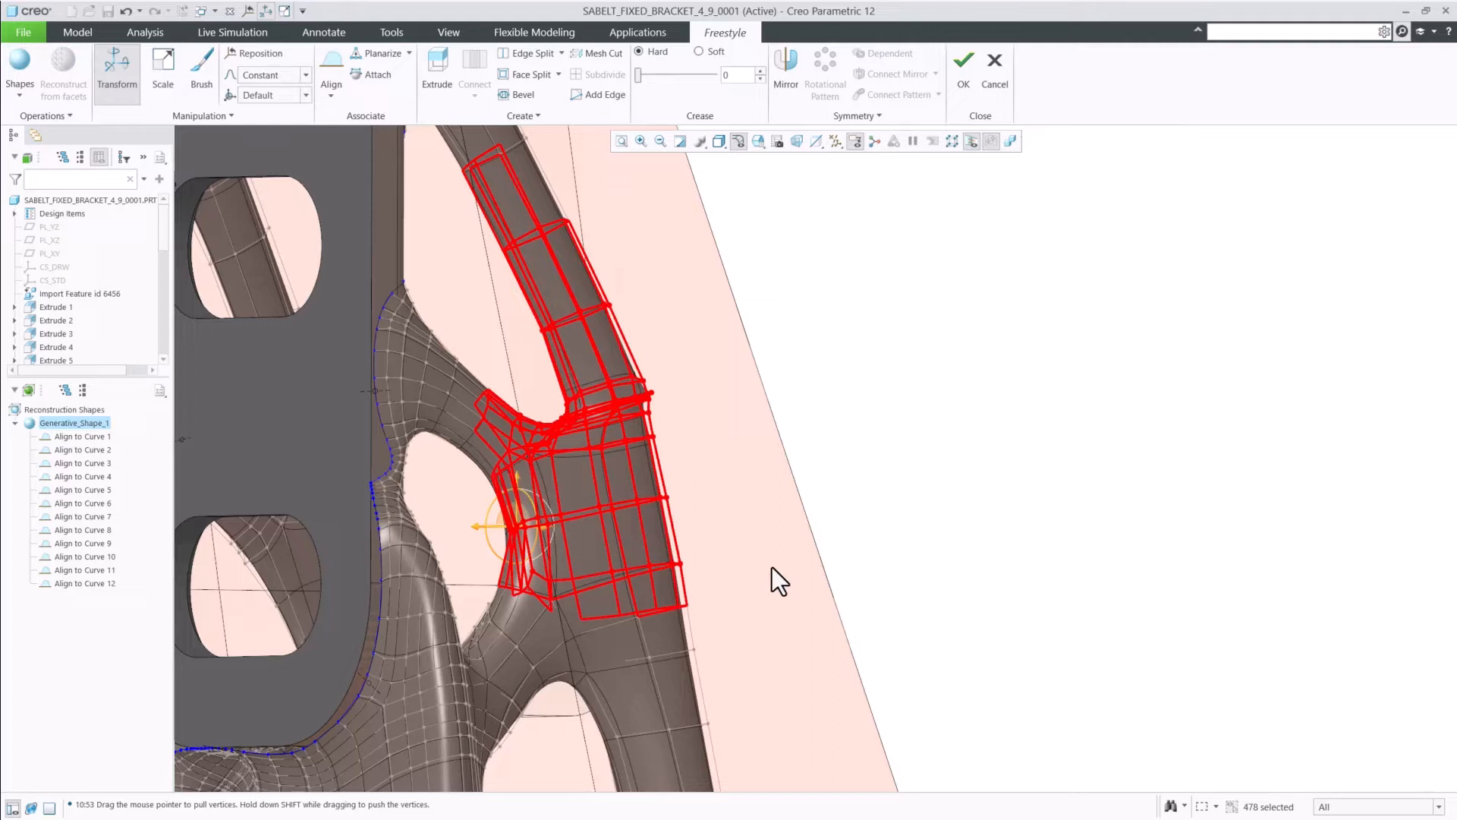
right_click(504, 529)
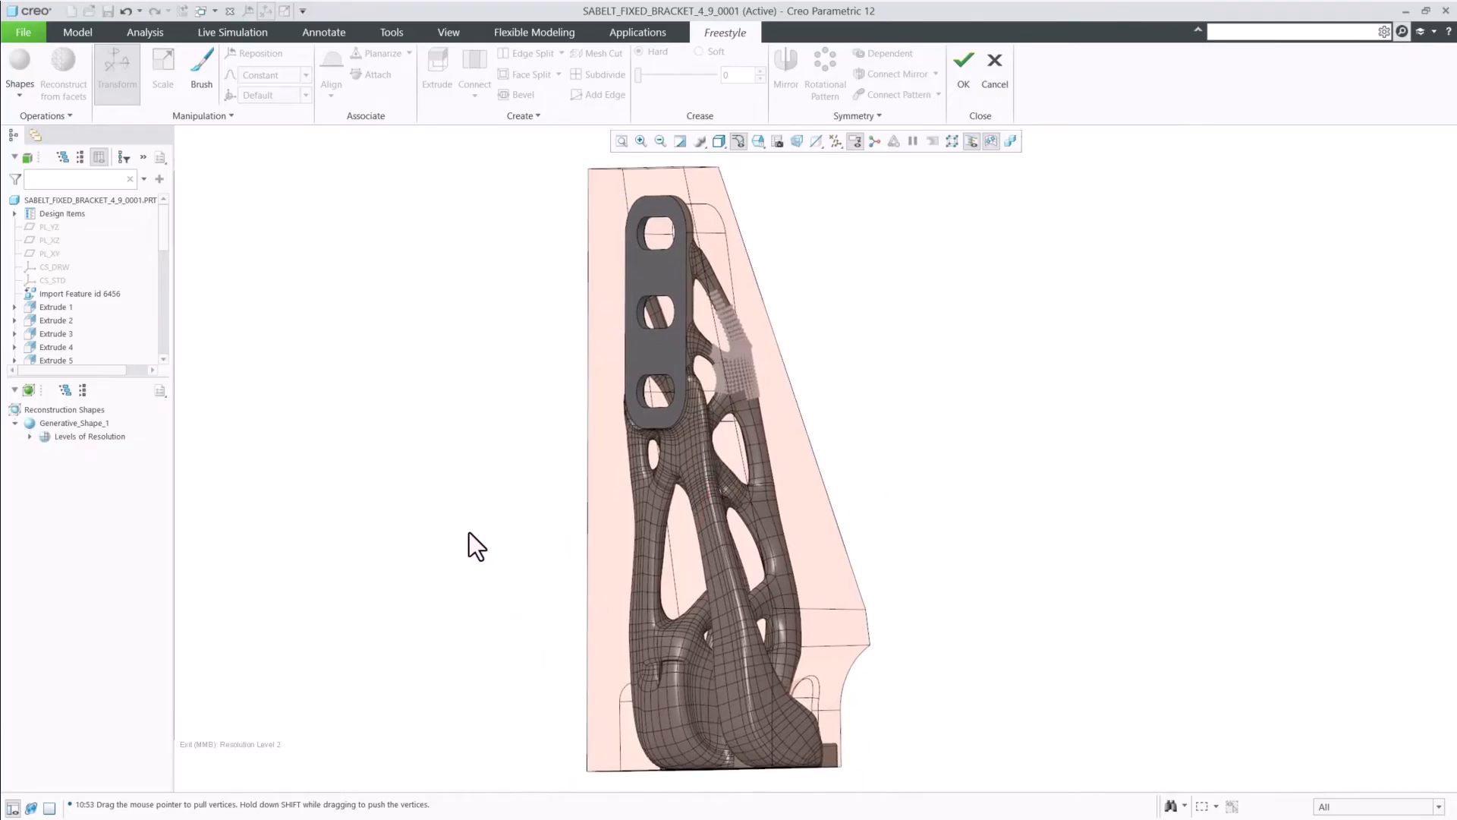
right_click(73, 422)
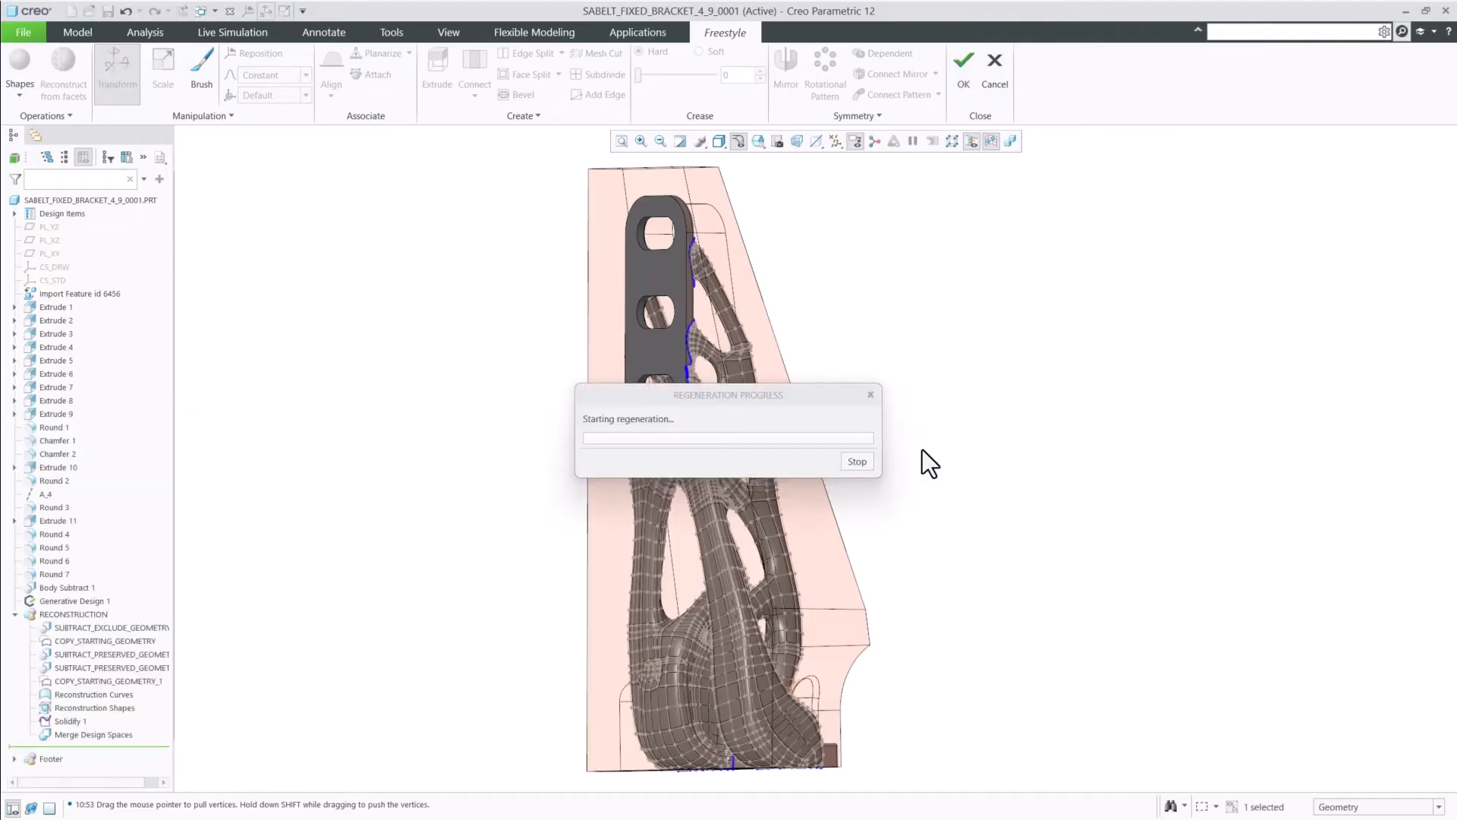
mouse_move(380, 749)
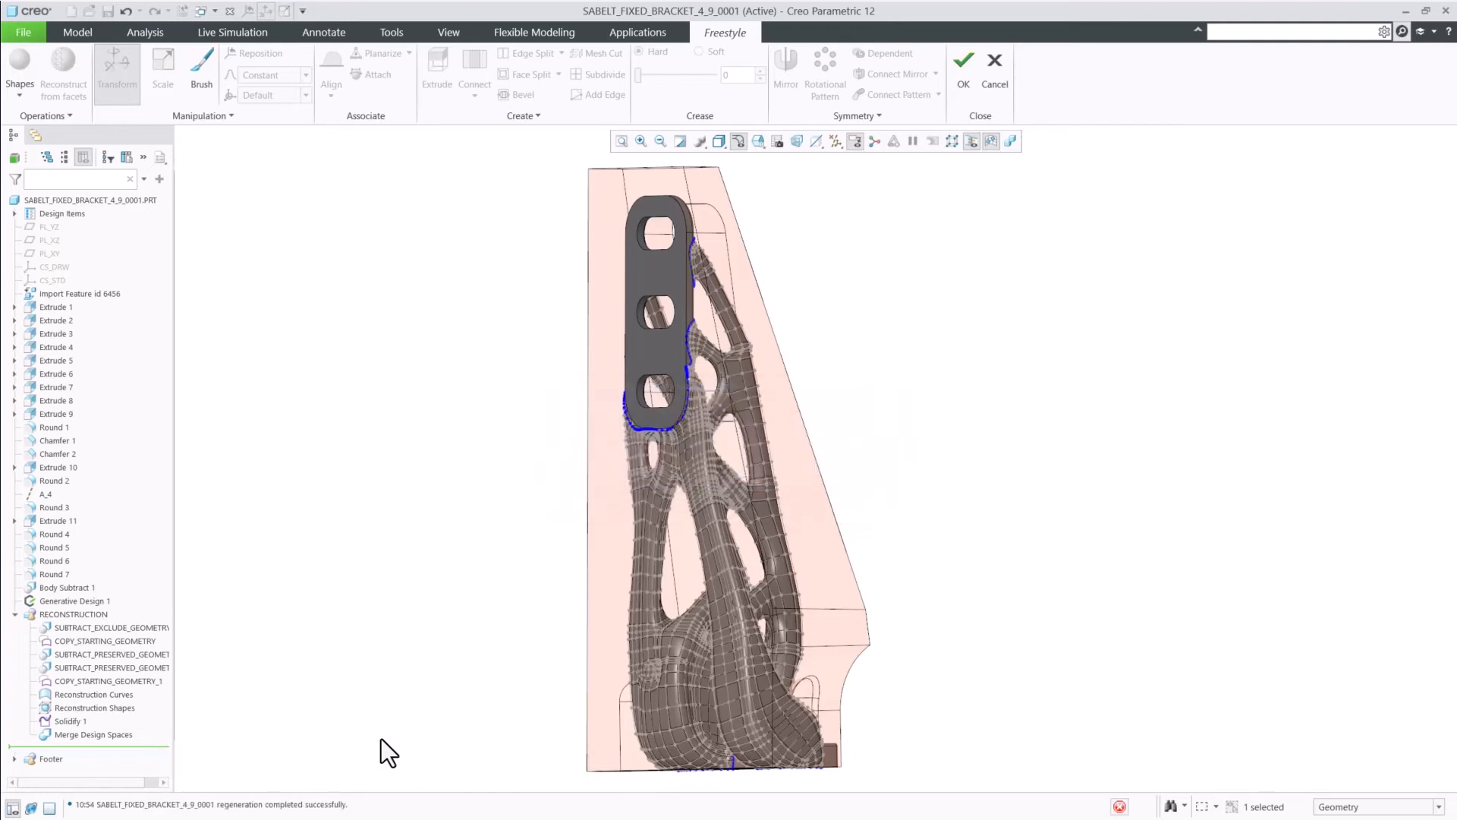
Accept the Freestyle edits with OK so the regenerated bracket returns to the Model environment.
left_click(962, 61)
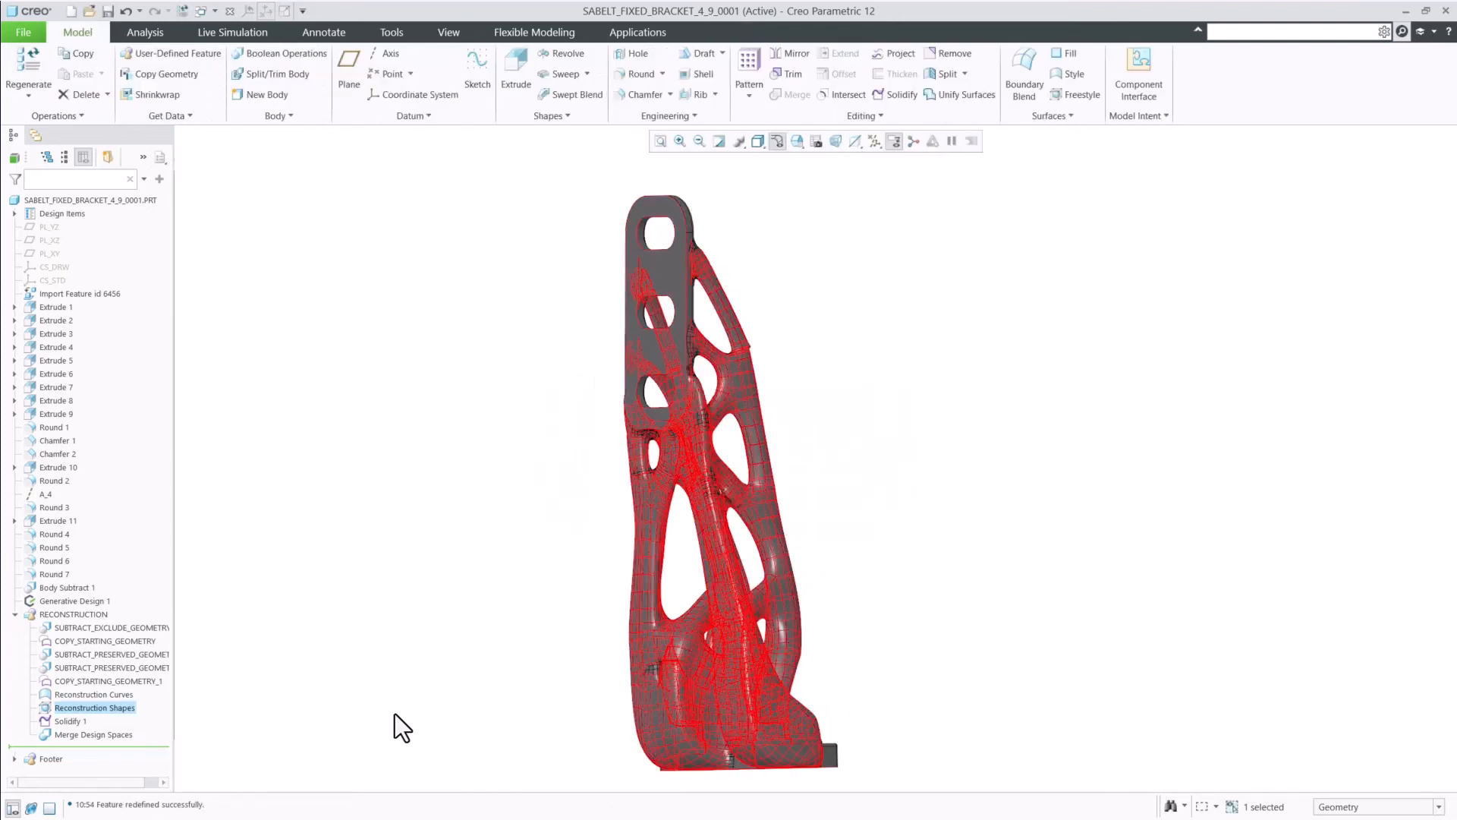